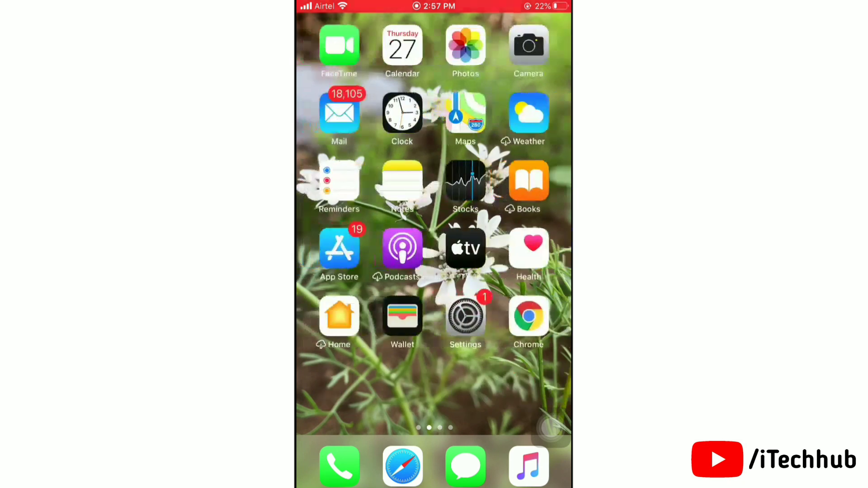
Step: Swipe across the Home Screen pages and launch Instagram
scroll(right, 3)
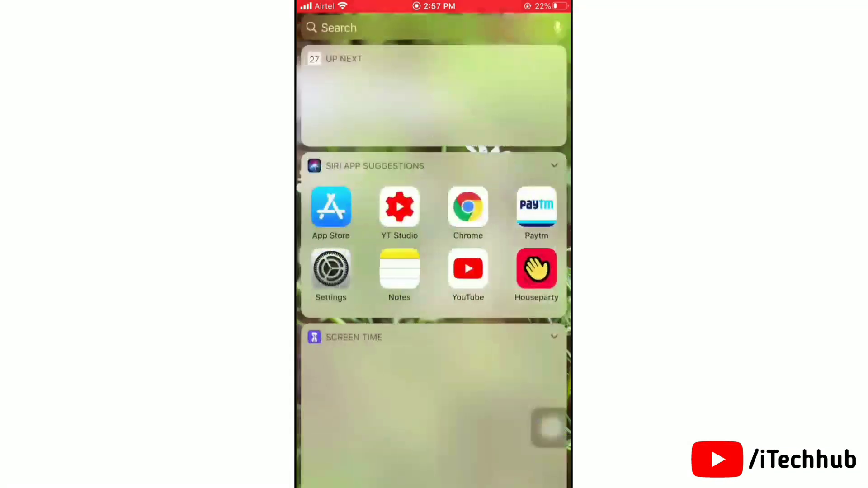
scroll(right, 3)
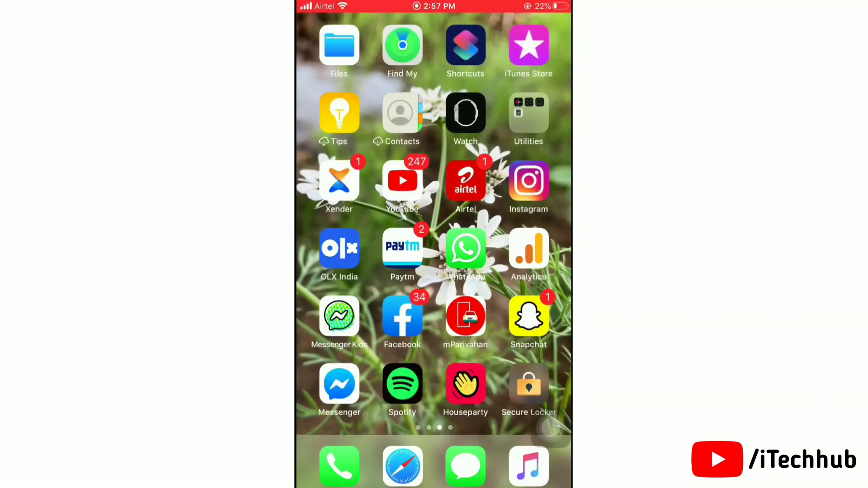
click(528, 180)
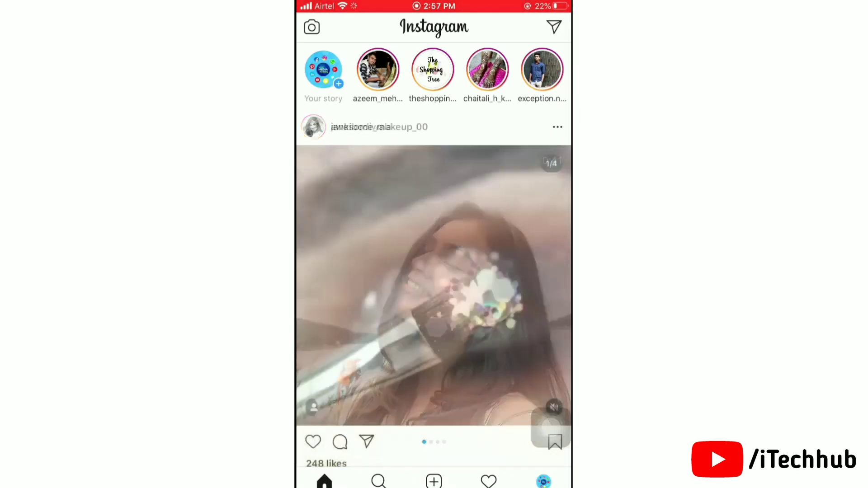
Step: Browse the home feed, visit the bikersclub.india profile and return to the feed
scroll(down, 3)
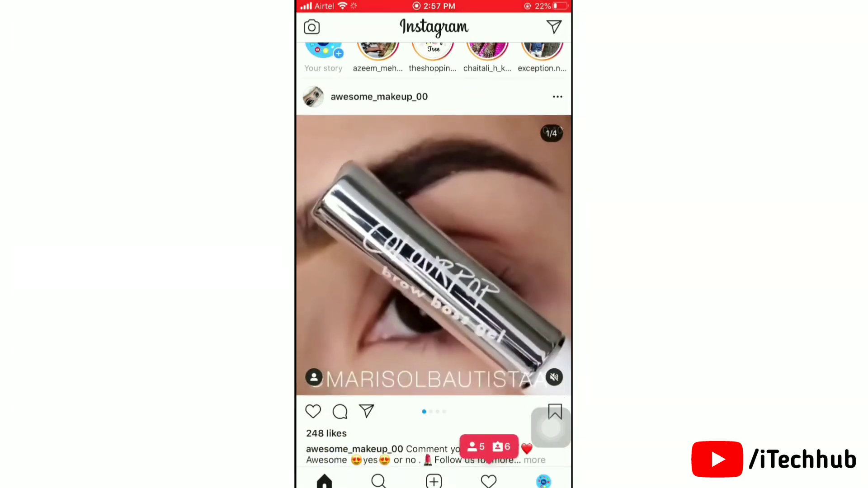
scroll(down, 3)
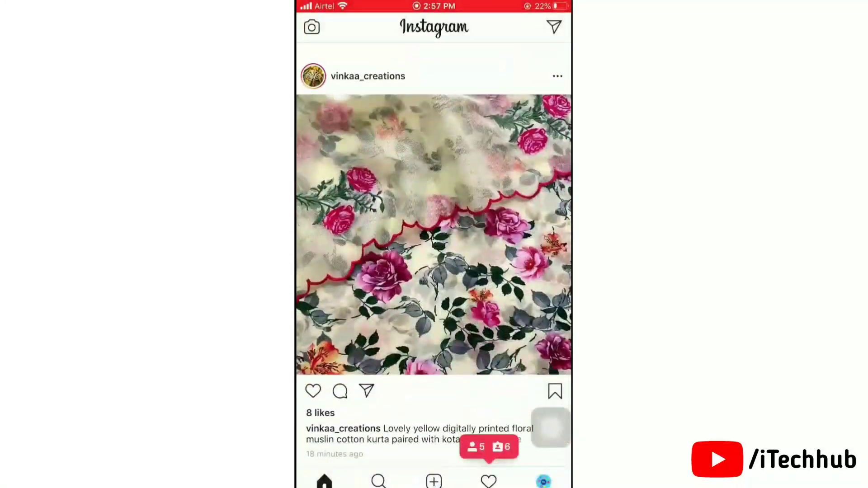
scroll(down, 3)
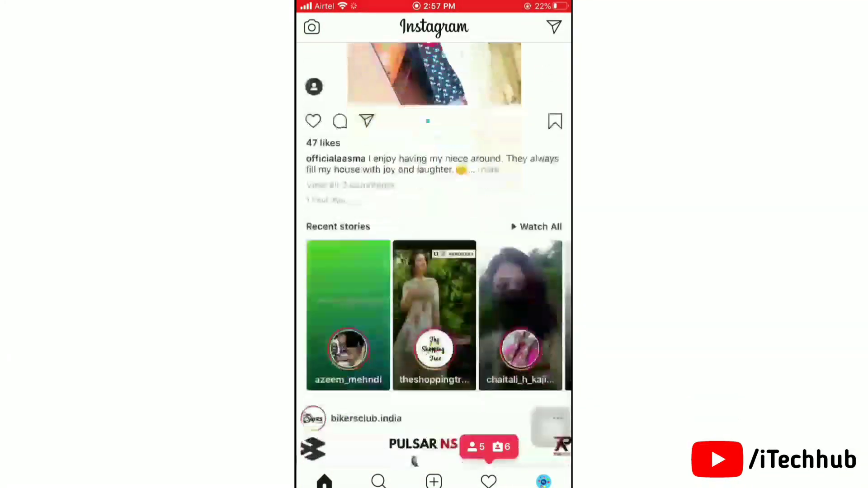
scroll(down, 3)
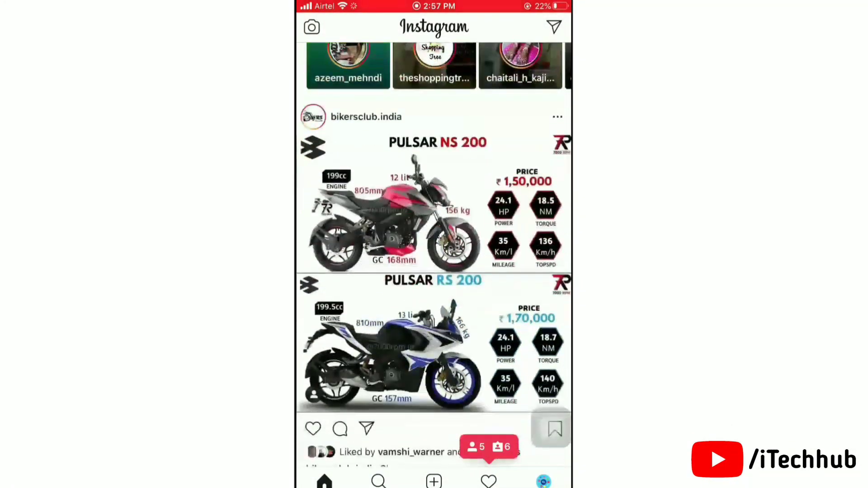
click(350, 116)
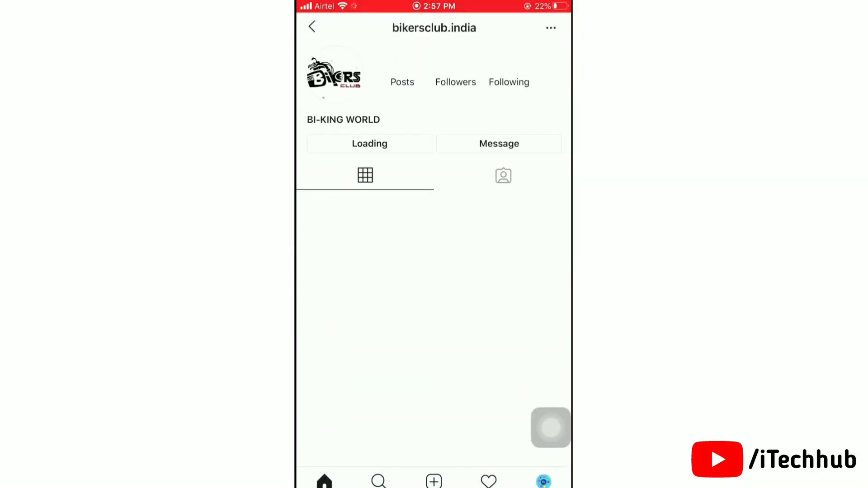
click(311, 26)
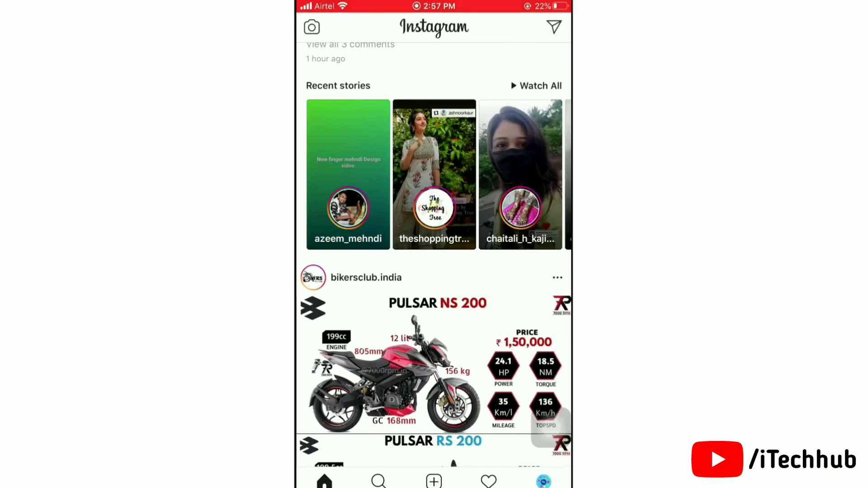
Step: Keep scrolling the feed, then leave Instagram for the Home Screen
scroll(down, 3)
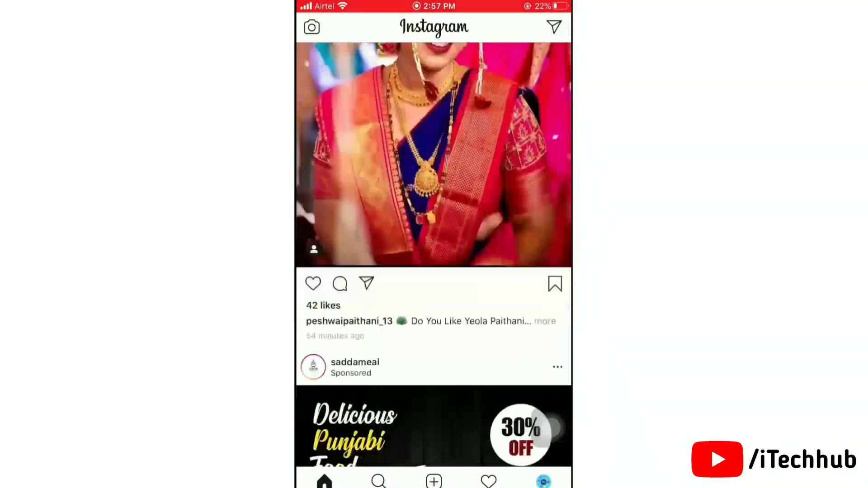
scroll(down, 3)
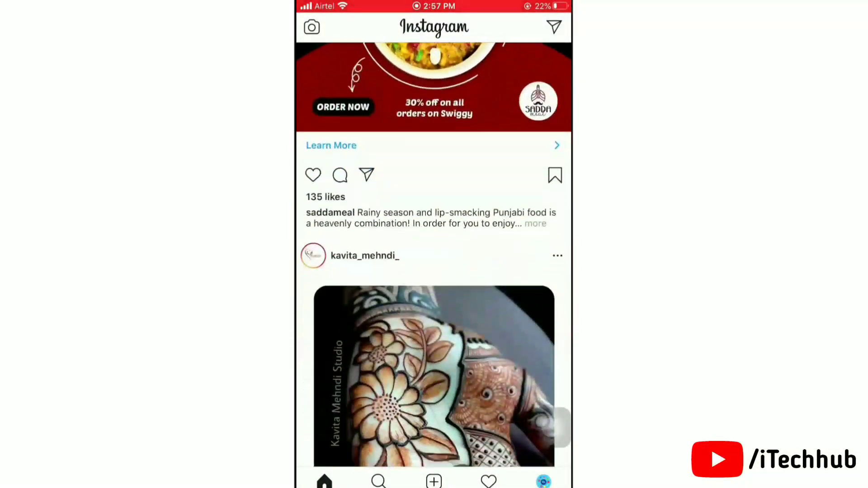
scroll(down, 3)
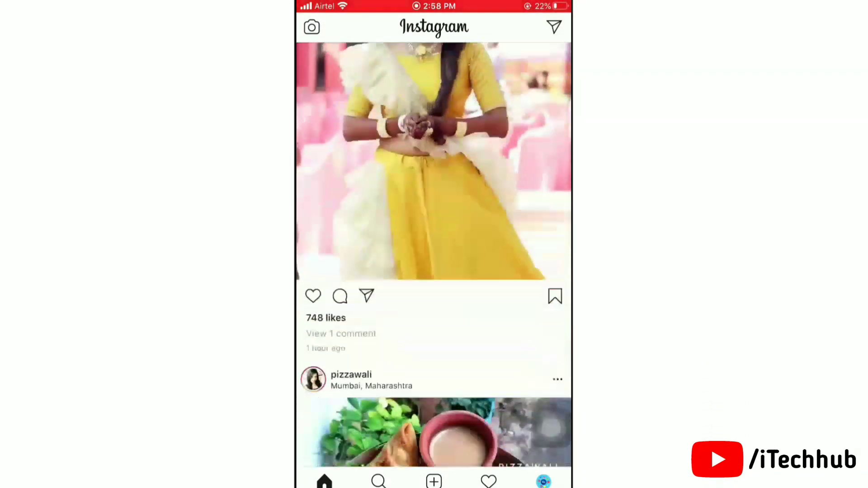
scroll(down, 3)
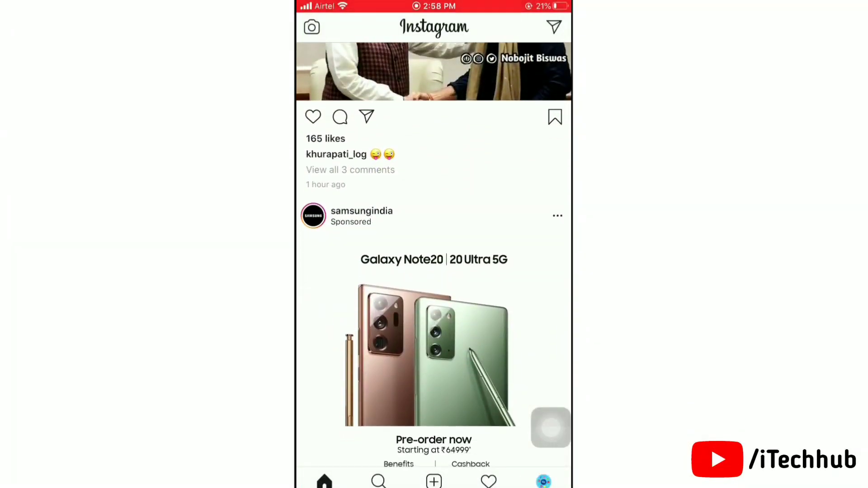
scroll(down, 3)
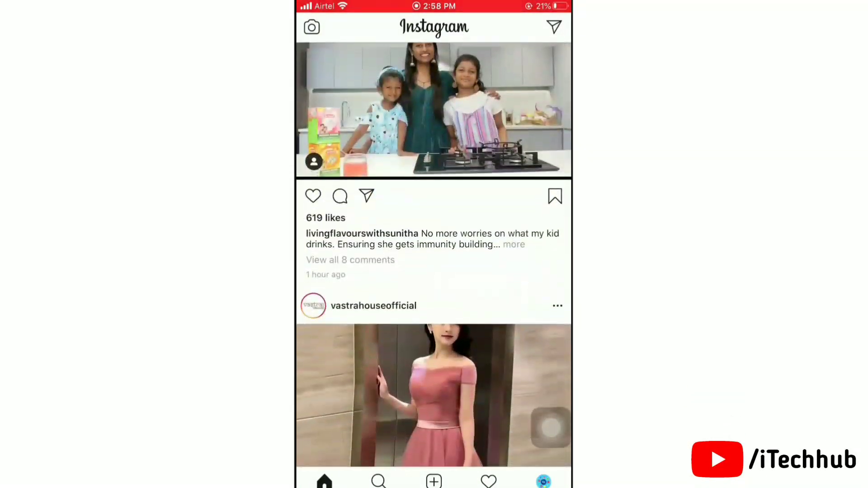
scroll(down, 3)
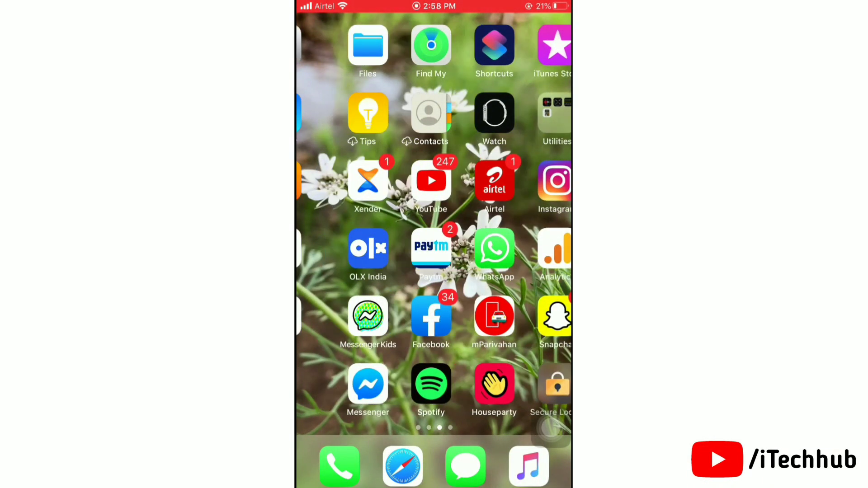
Step: In Chrome, dismiss the Low Battery alert and search Google for 'instagram old version for iphone'
scroll(left, 3)
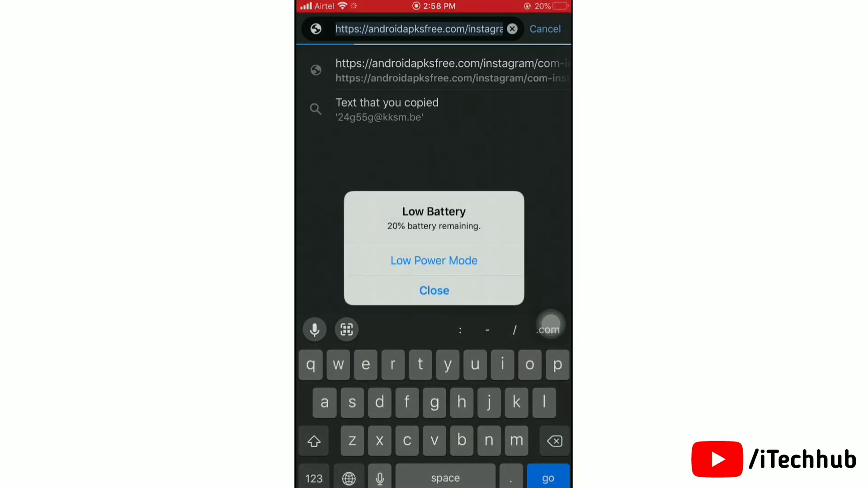
click(434, 290)
text(instagram ol)
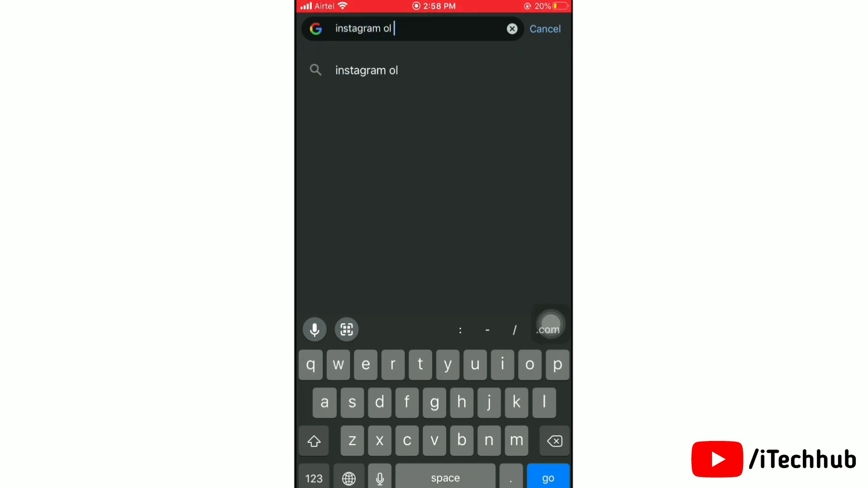
text(d versi)
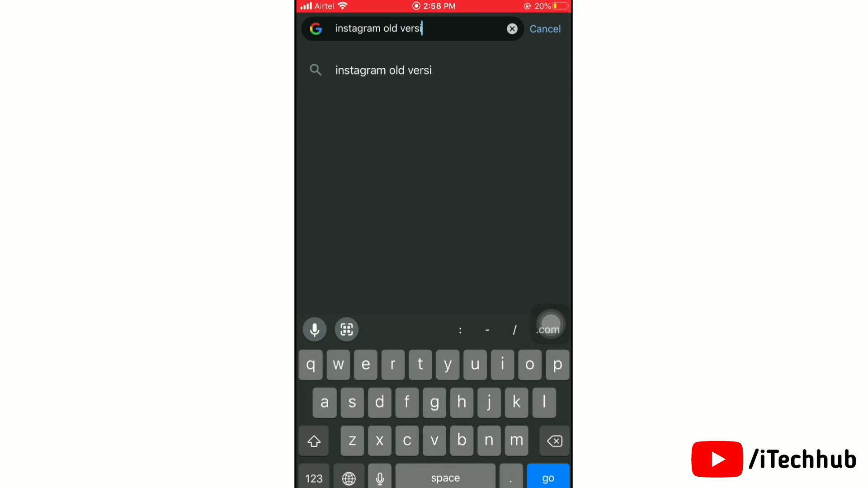
text(on)
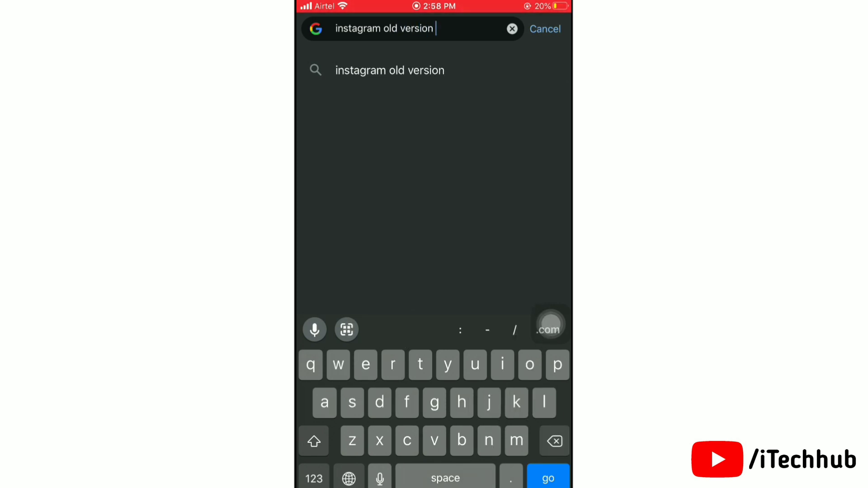
text(for iphone)
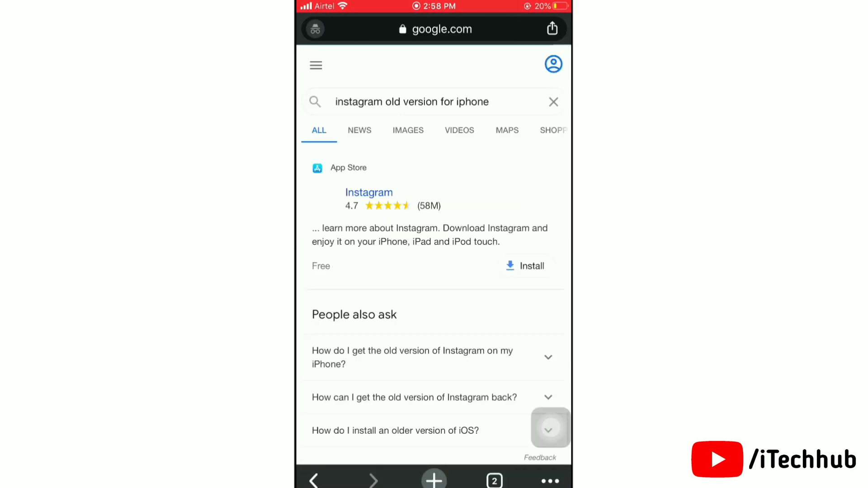
Step: Scroll the results to the '4 Steps to Download Instagram Old Version on iPhone - iMobie' link
scroll(down, 3)
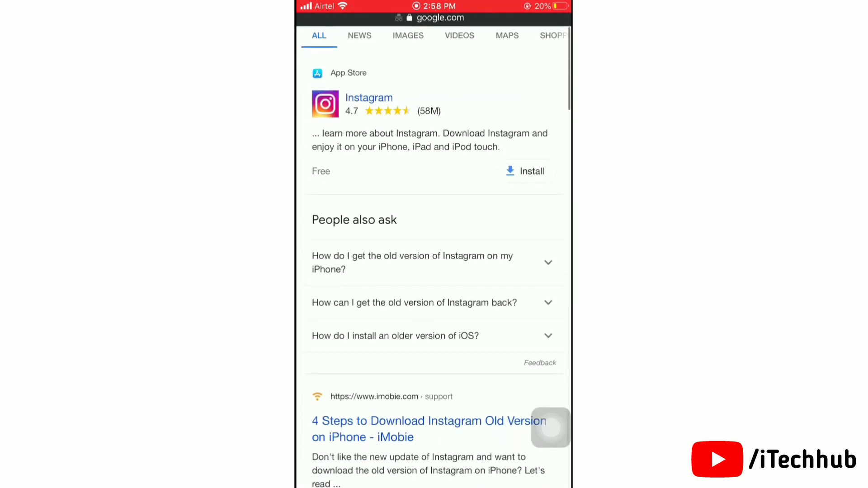
scroll(down, 3)
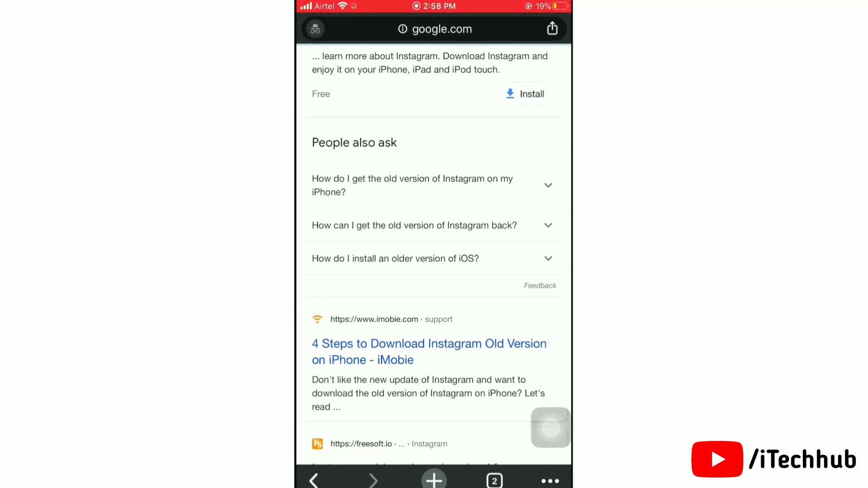
scroll(down, 3)
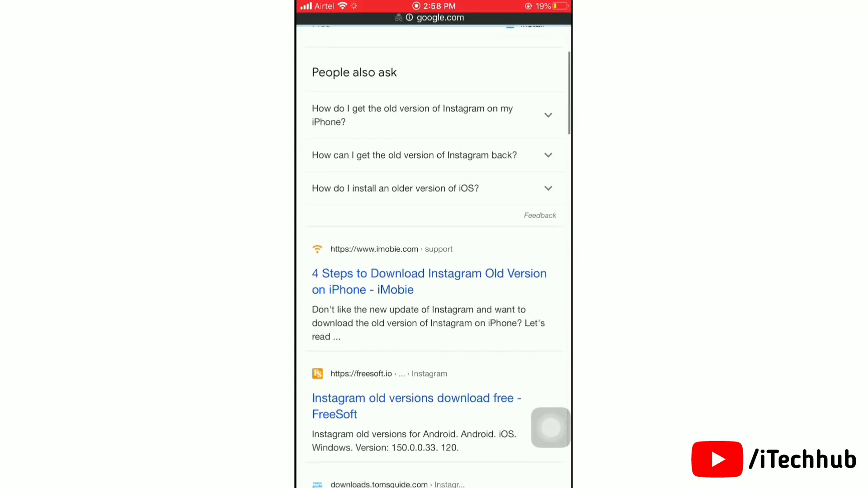
scroll(down, 3)
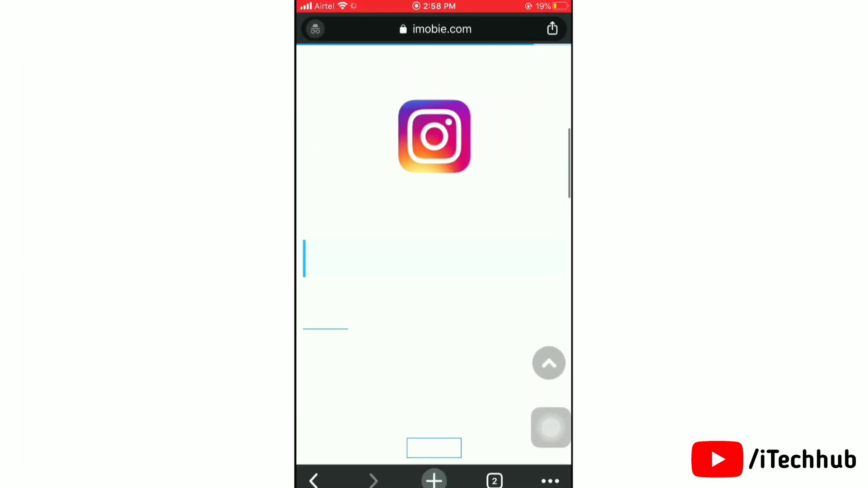
scroll(down, 3)
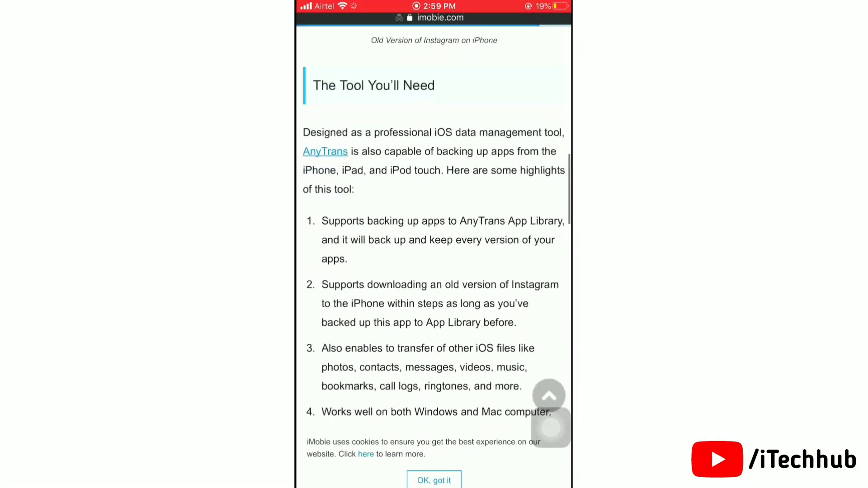
scroll(down, 3)
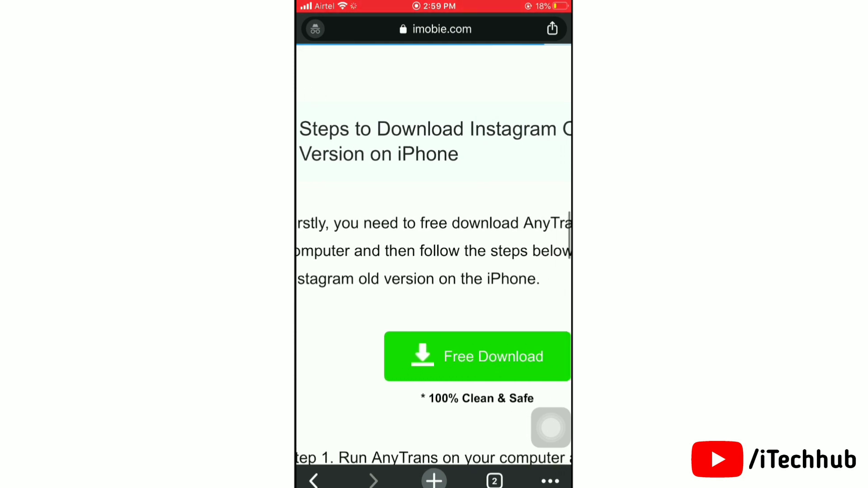
click(435, 29)
text(nstagram old version for an)
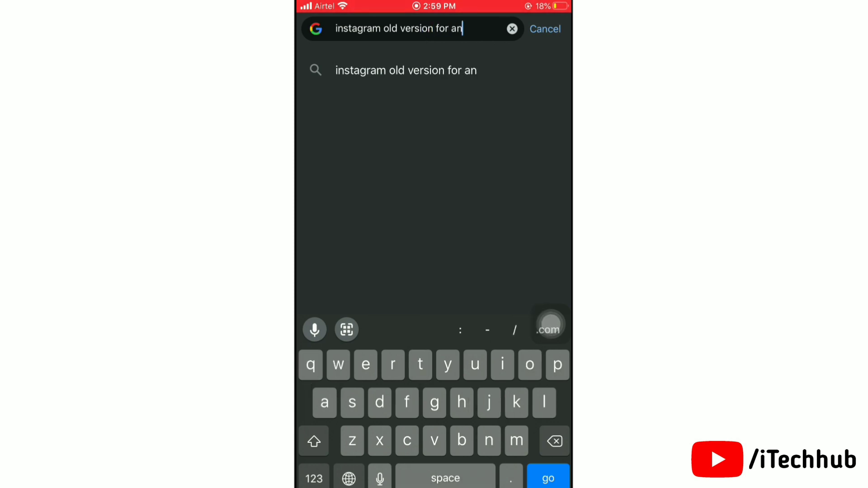
Step: Search Google for 'instagram old version for android' and scroll to the AndroidAPKsFree result
text(droid)
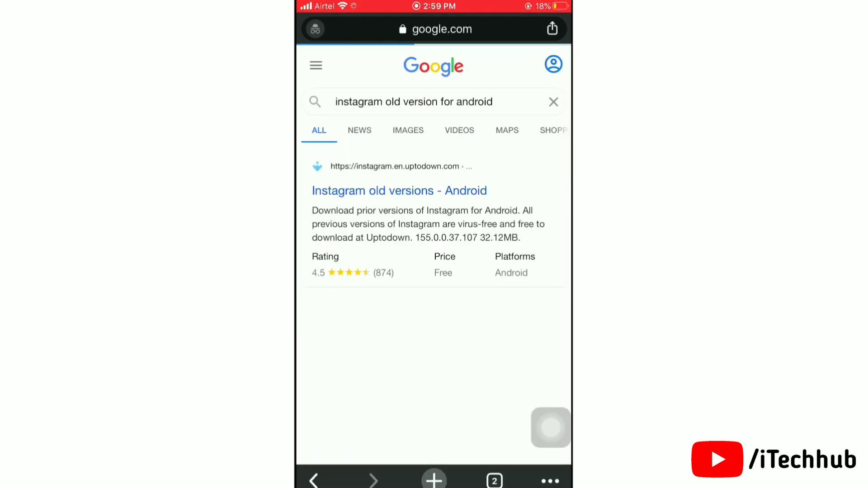
scroll(down, 3)
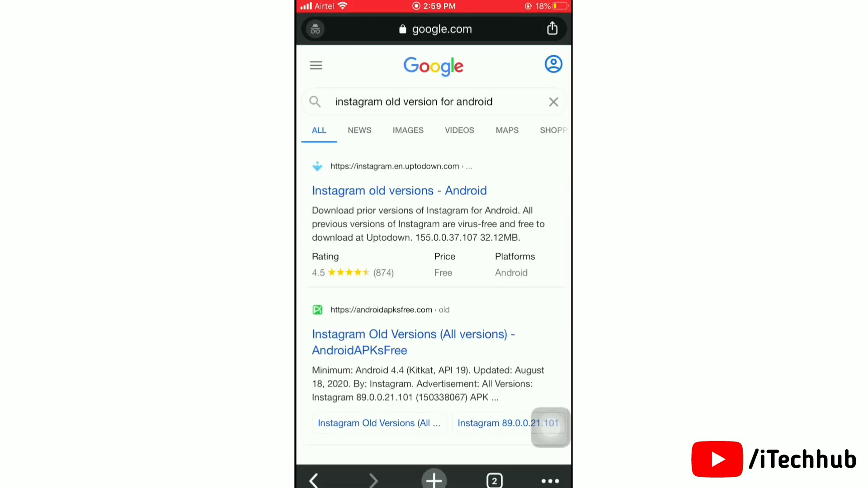
scroll(down, 3)
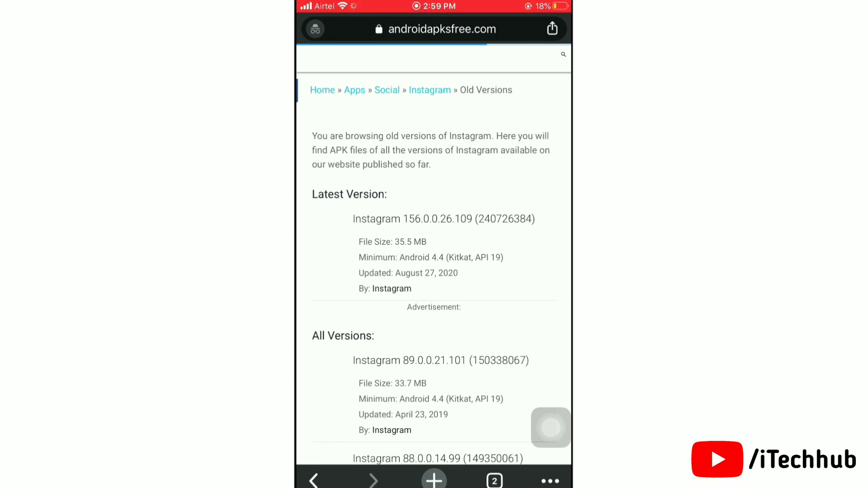
Step: Scroll the All Versions list and open the download page for Instagram 87.0.0.18.99 (148324051)
scroll(down, 3)
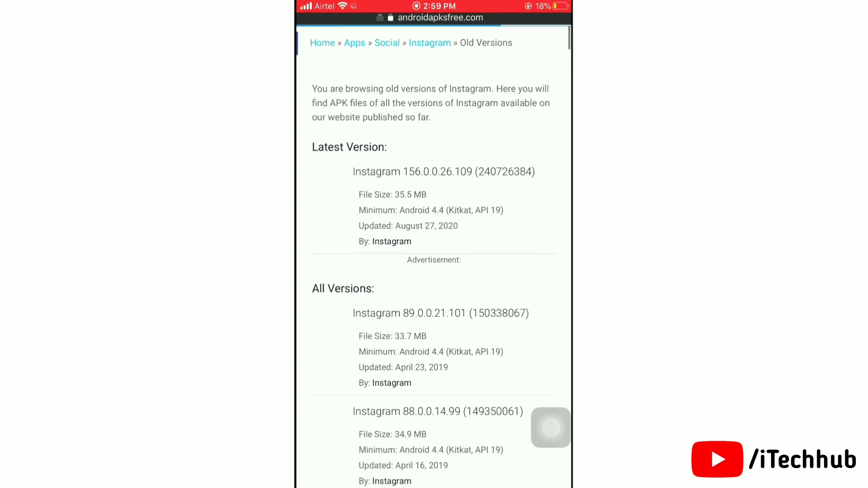
scroll(down, 3)
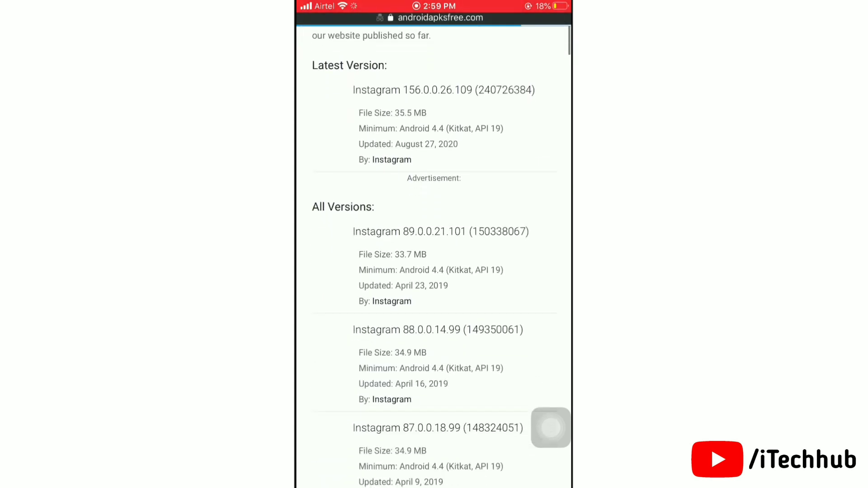
scroll(down, 3)
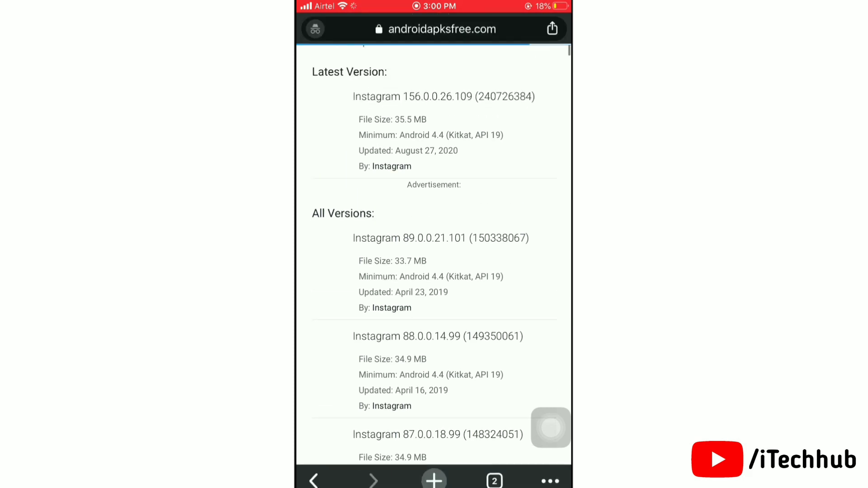
scroll(down, 3)
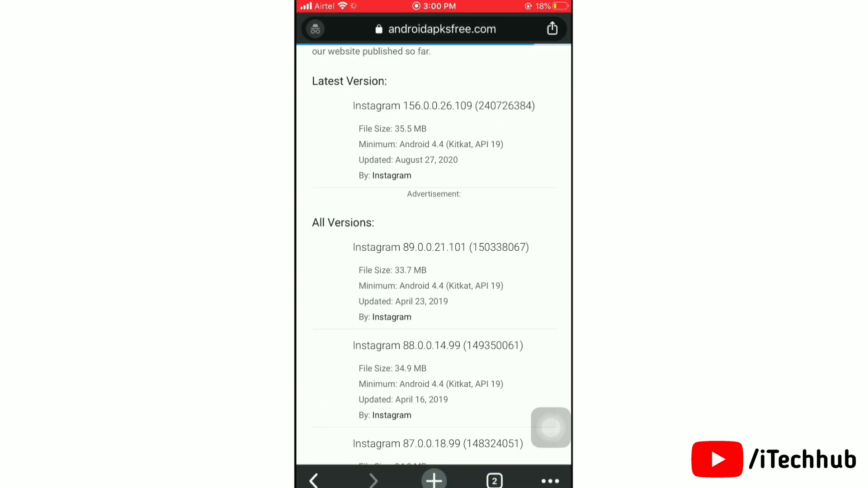
scroll(down, 3)
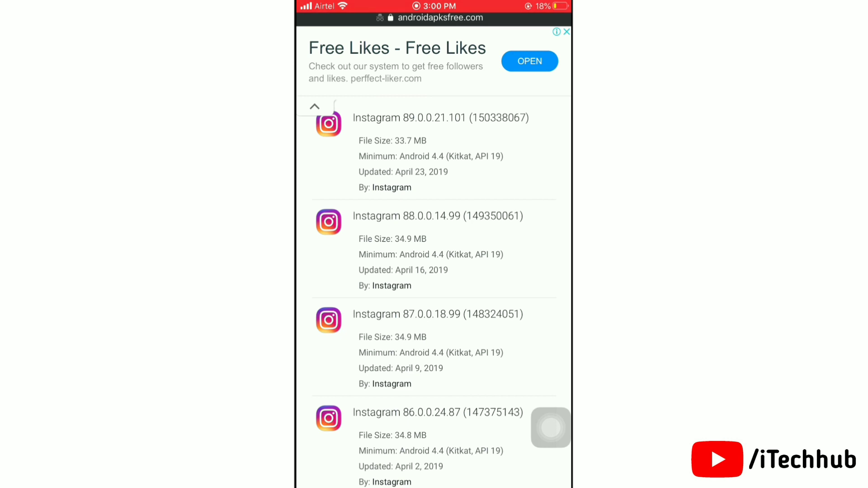
scroll(down, 3)
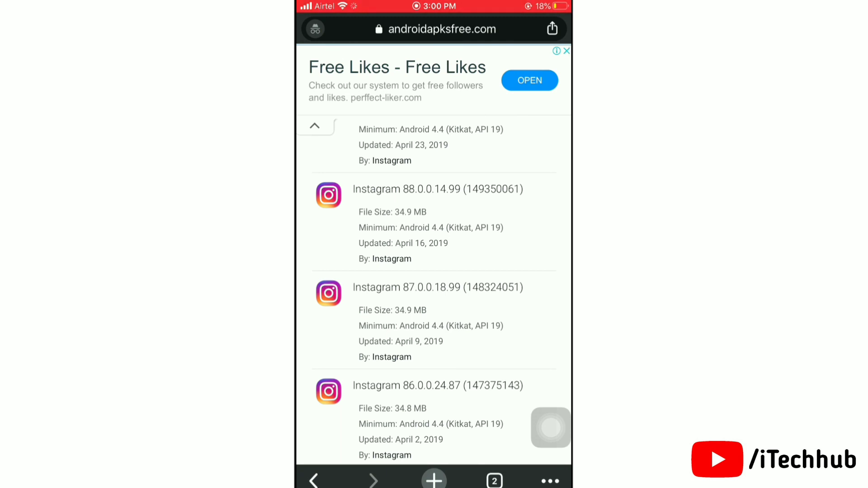
click(436, 287)
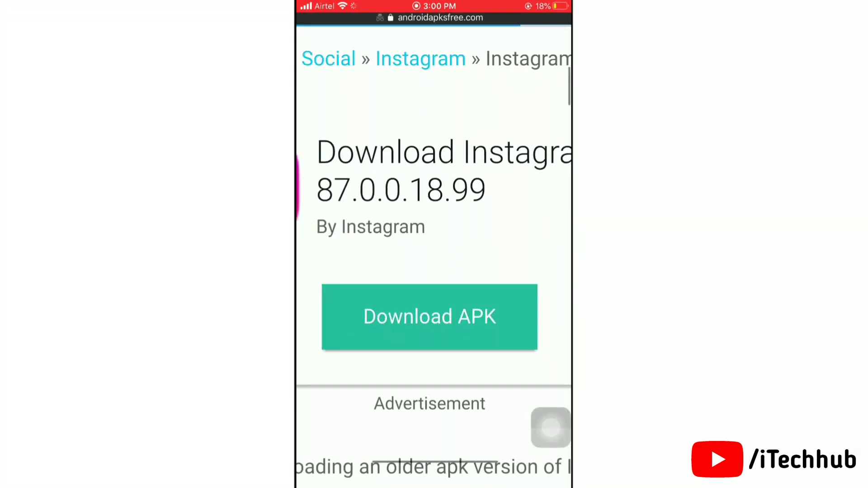
scroll(down, 3)
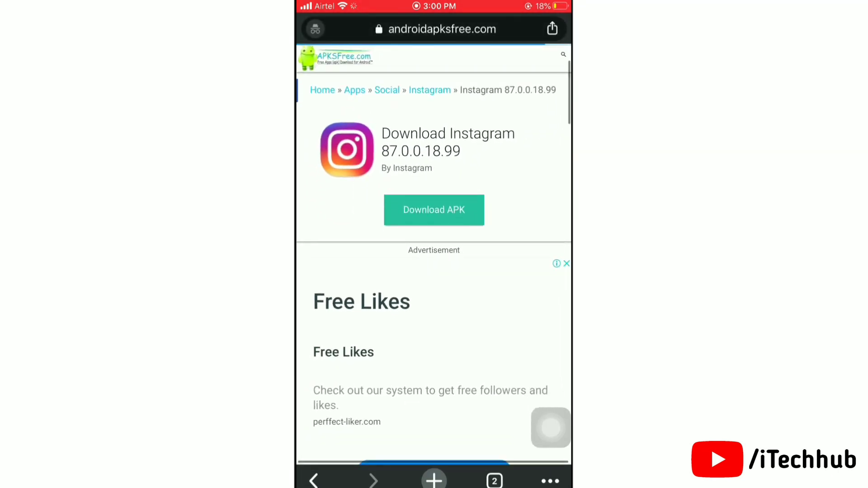
scroll(down, 3)
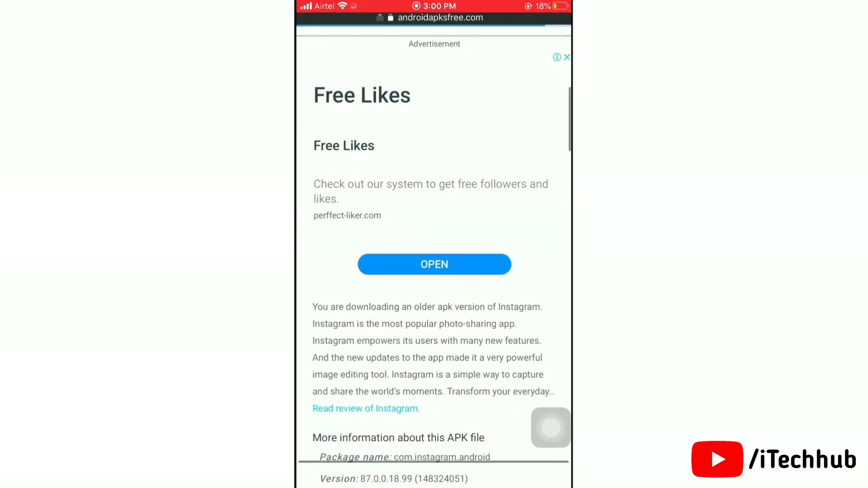
scroll(up, 3)
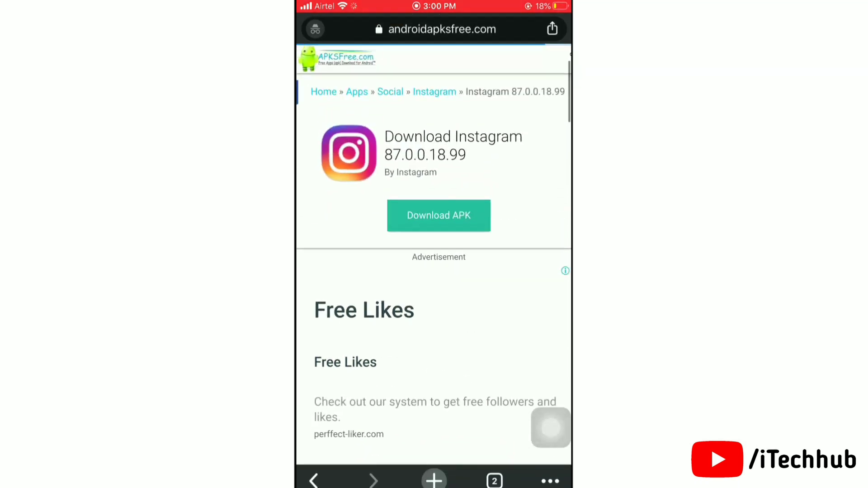